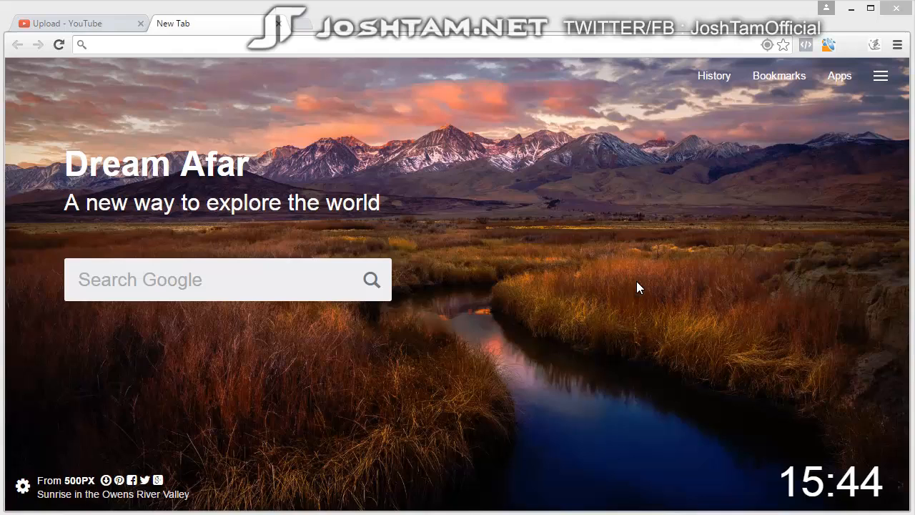
mouse_move(442, 307)
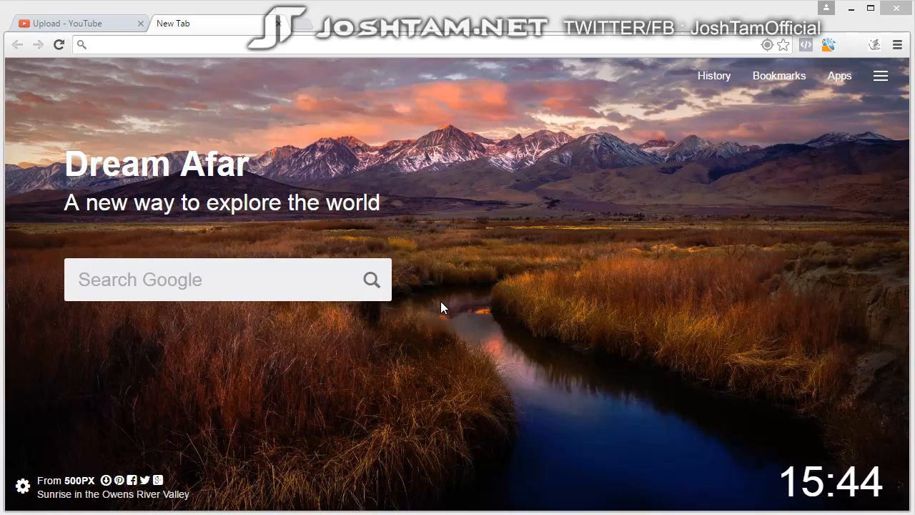
mouse_move(418, 269)
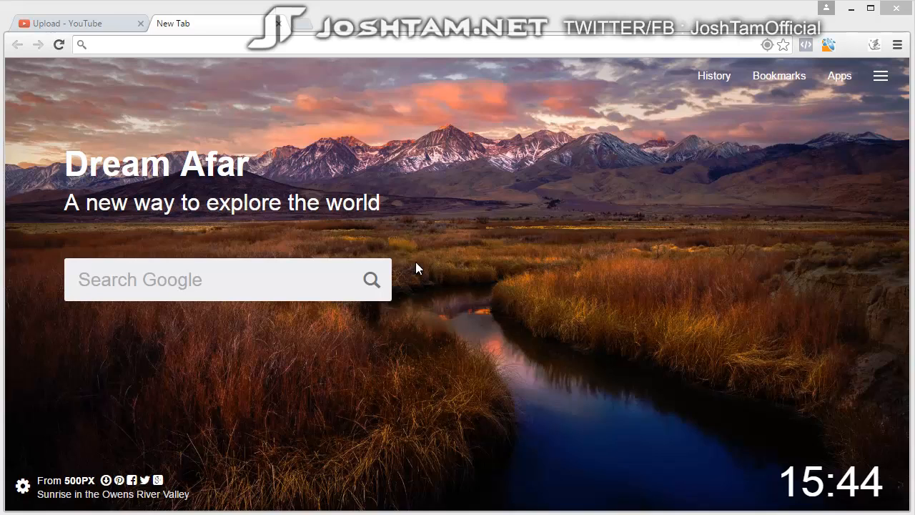
mouse_move(425, 265)
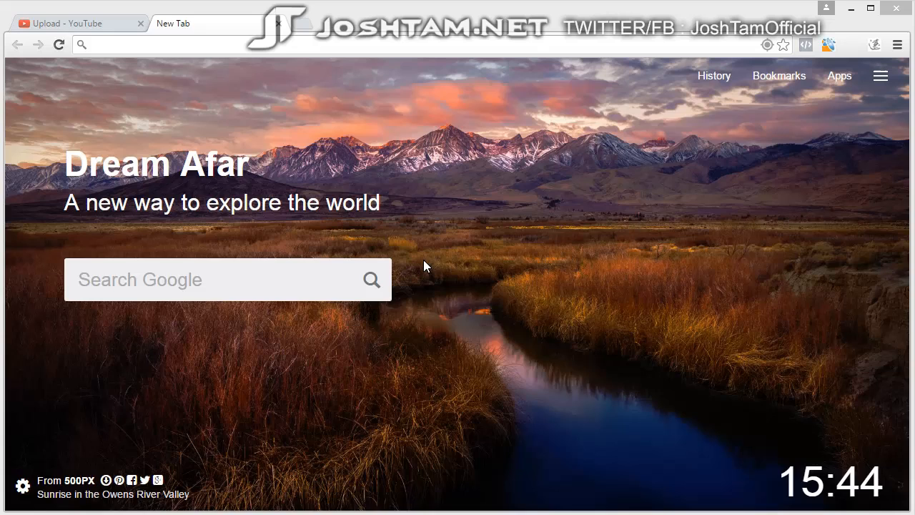
mouse_move(145, 106)
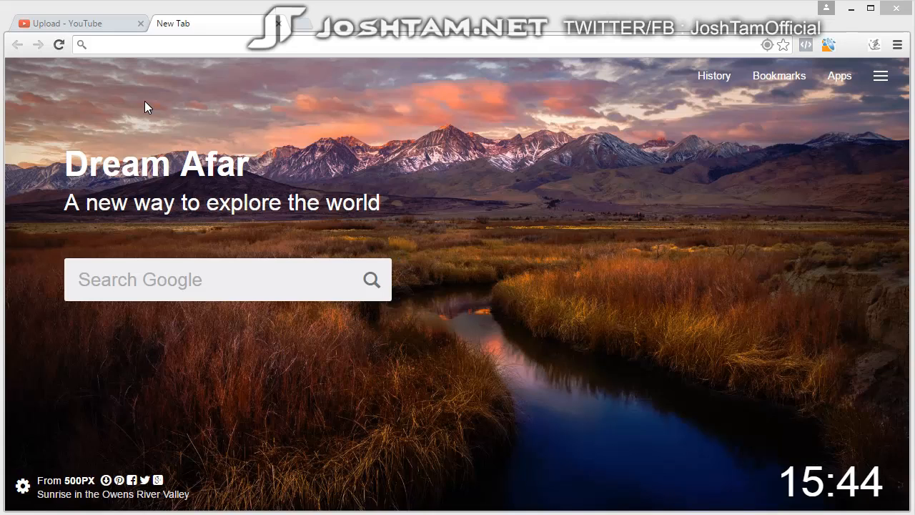
mouse_move(138, 338)
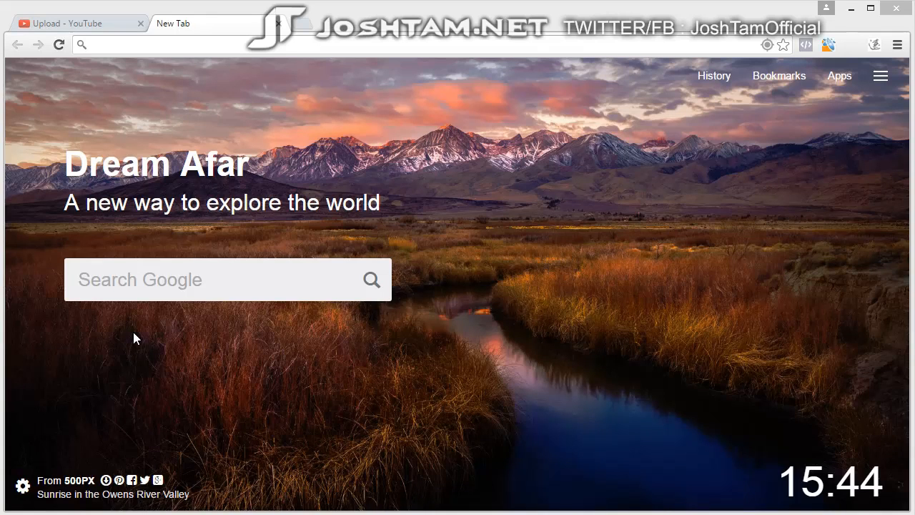
mouse_move(237, 368)
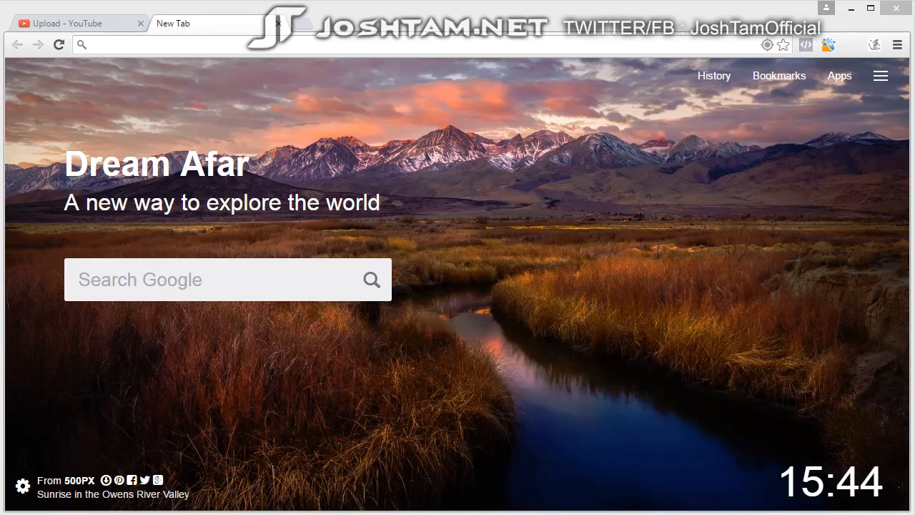
mouse_move(97, 23)
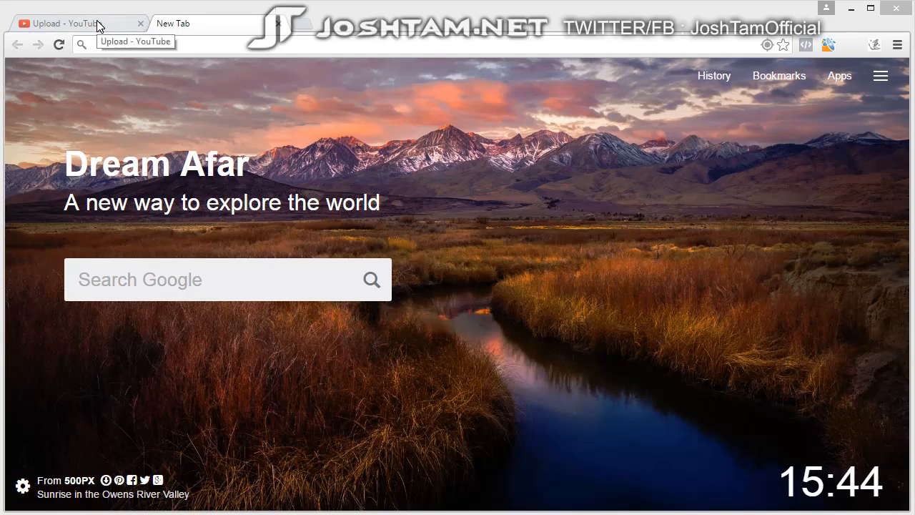
- Drop the uploadtester video onto YouTube's upload area to start it uploading
left_click(65, 23)
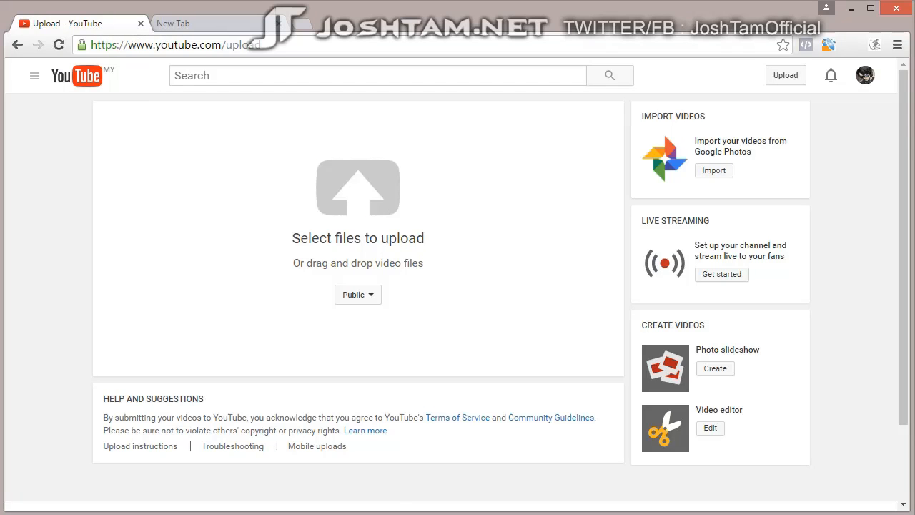
mouse_move(489, 492)
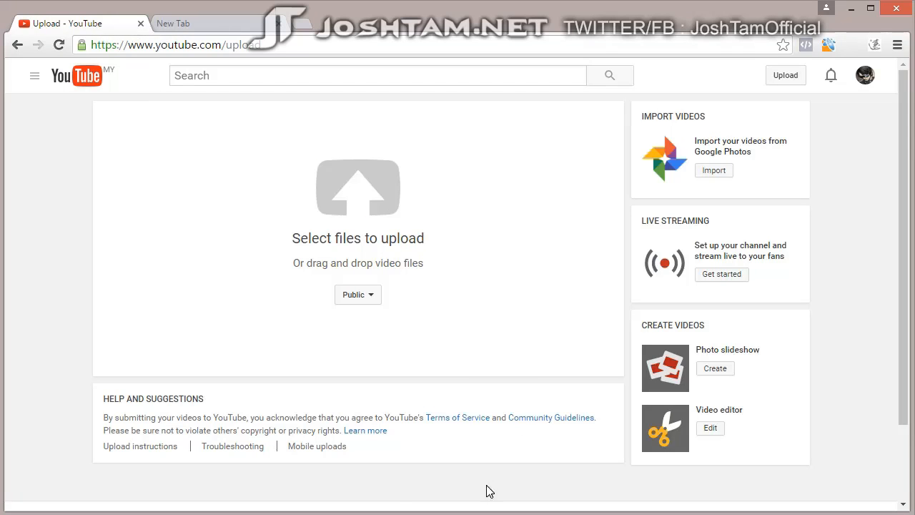
mouse_move(491, 510)
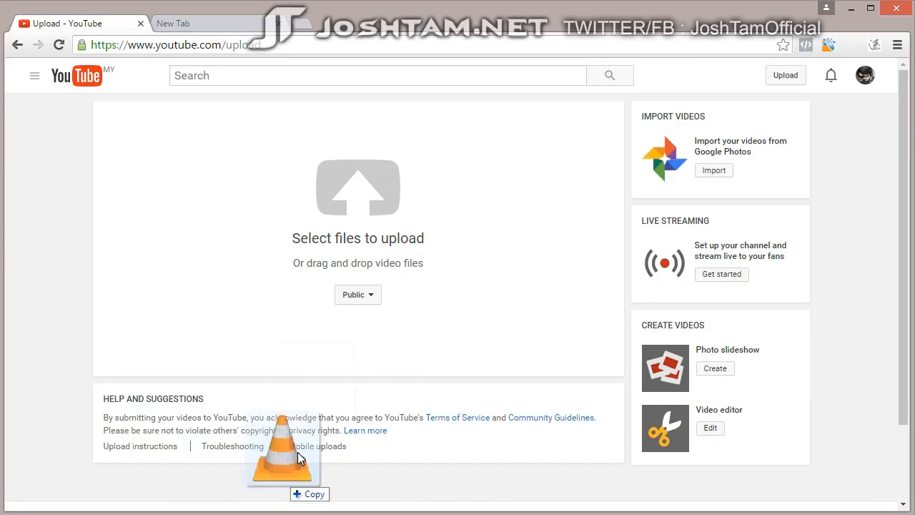
left_click_drag(297, 457, 351, 193)
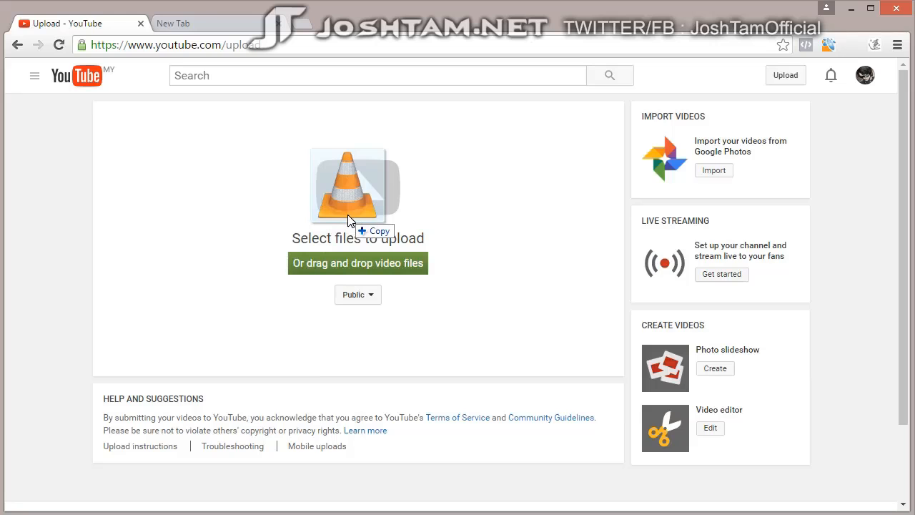
left_click(358, 186)
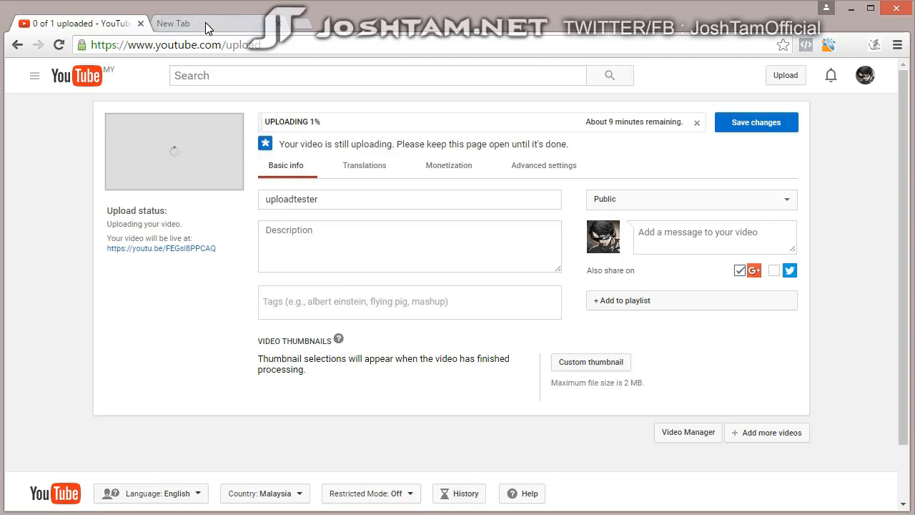
- Search Google for 'bla bla bla' in the second tab, then return to the YouTube upload
left_click(174, 23)
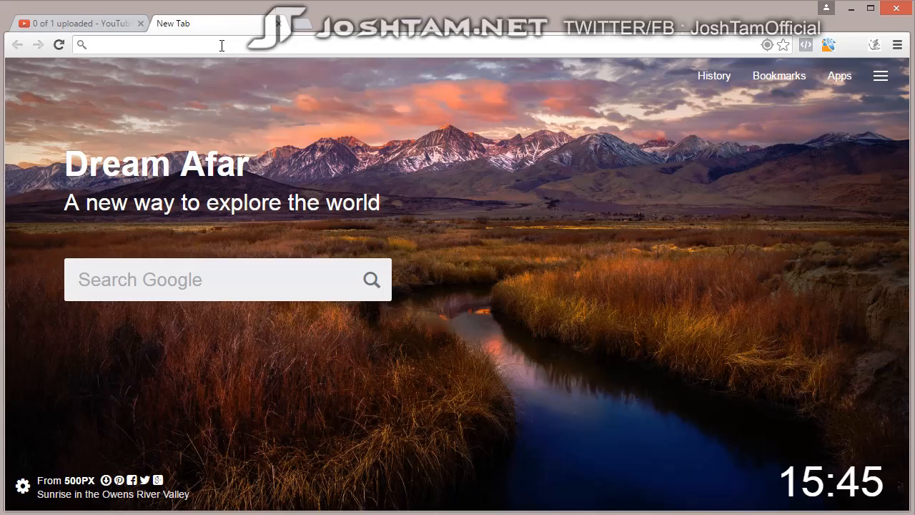
type("bla bla bla")
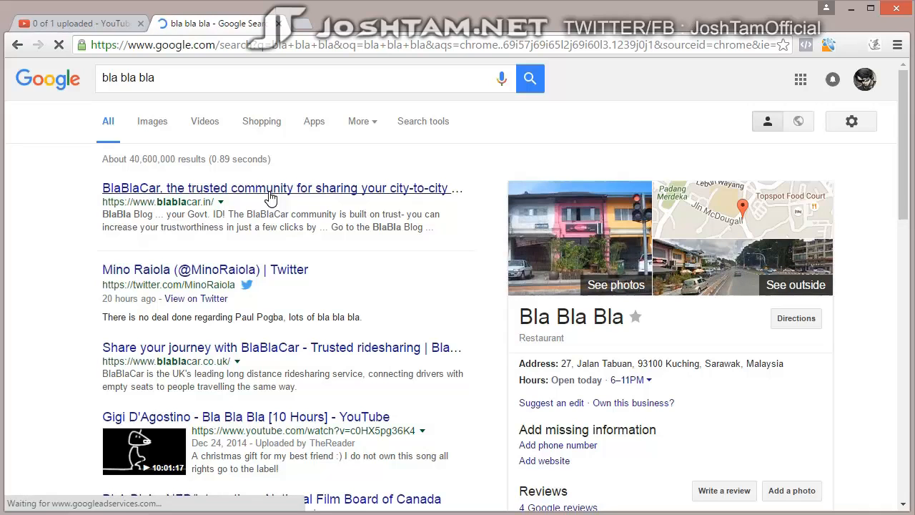
mouse_move(318, 278)
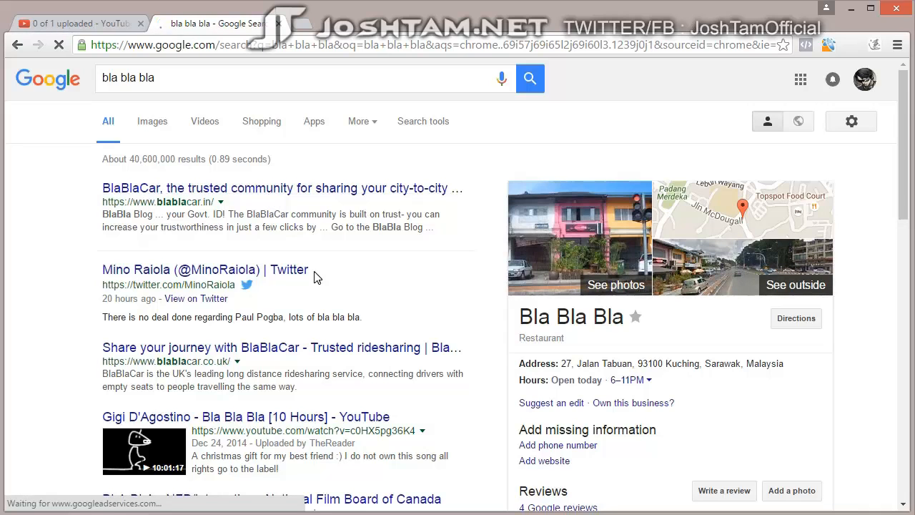
mouse_move(512, 328)
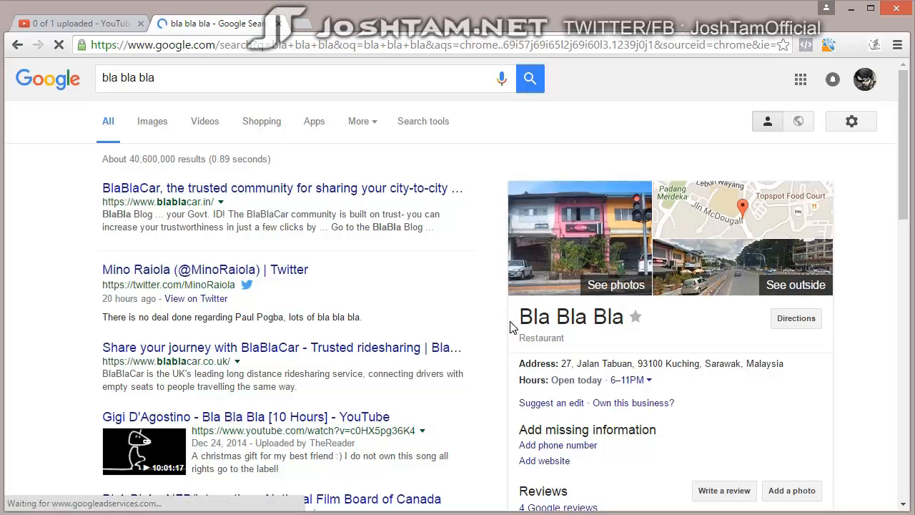
mouse_move(482, 383)
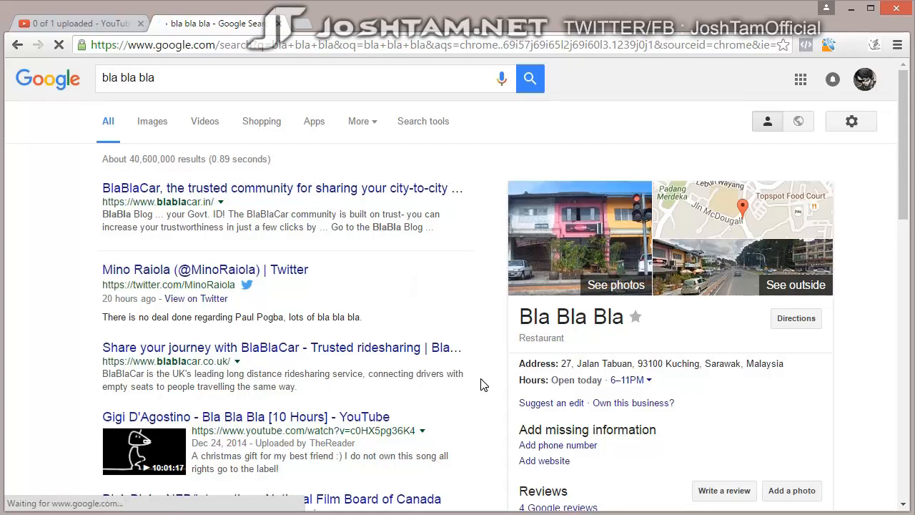
left_click(286, 78)
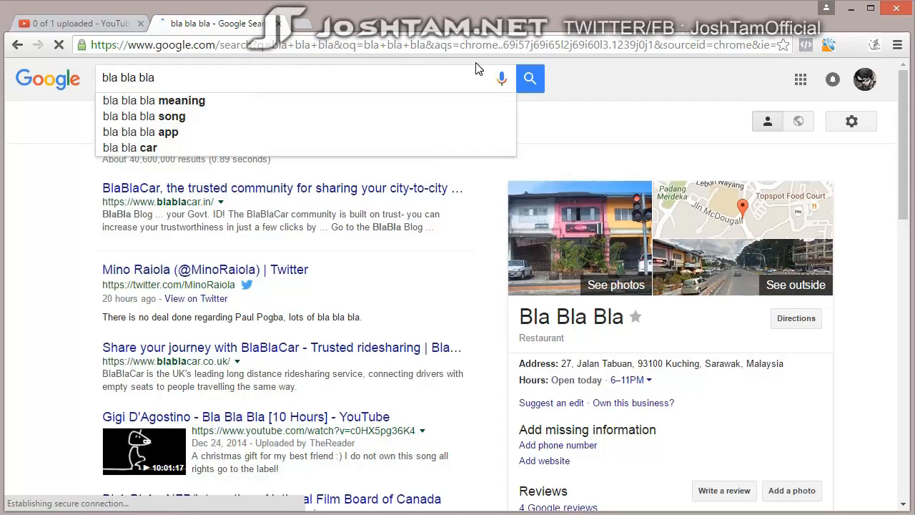
mouse_move(367, 229)
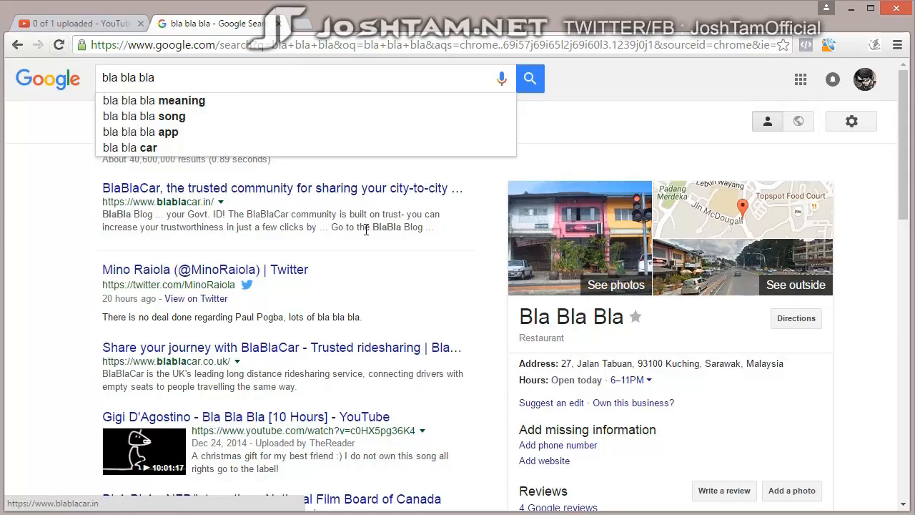
mouse_move(107, 65)
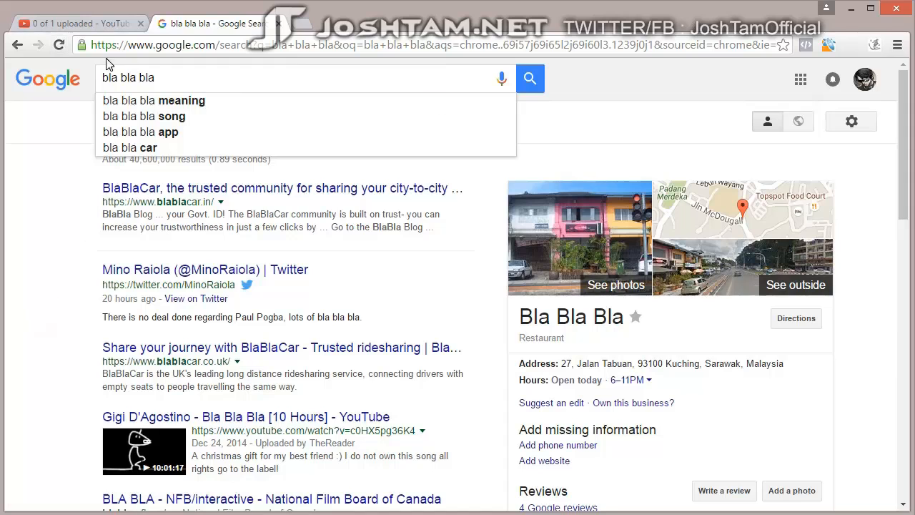
left_click(72, 23)
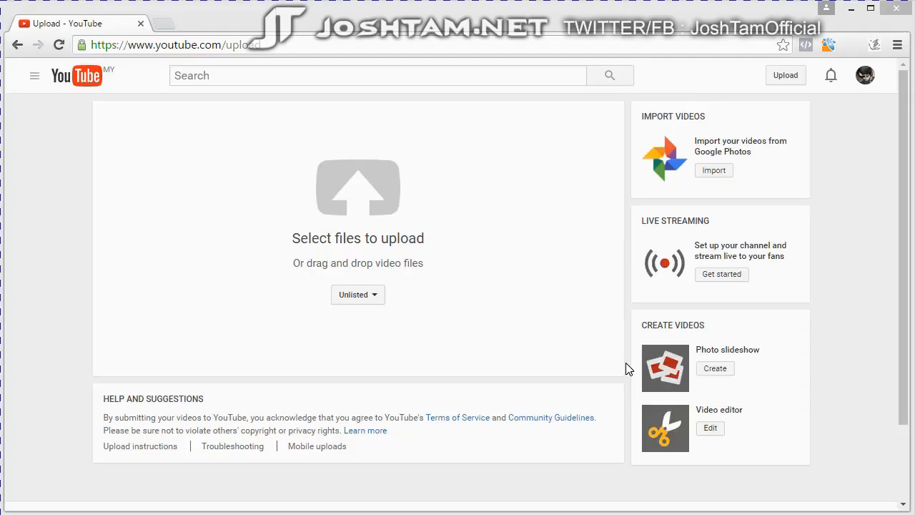
mouse_move(598, 357)
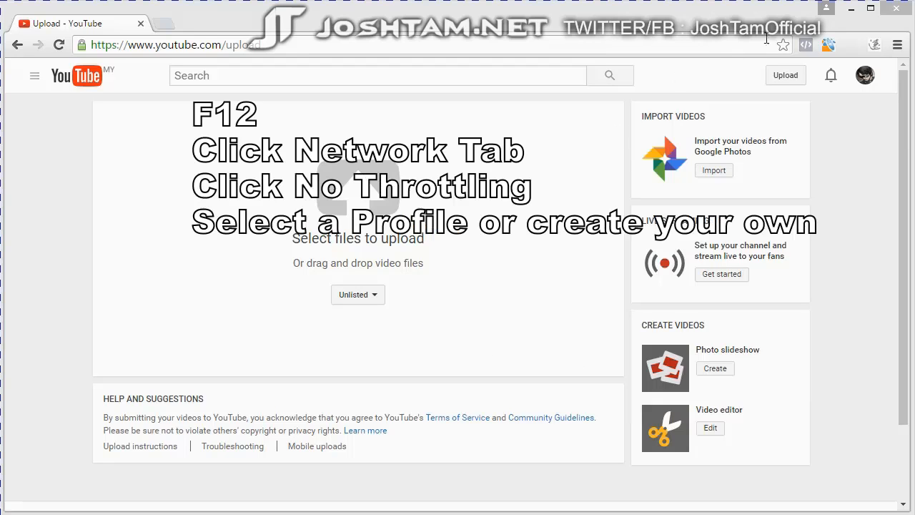
- Show the Network panel's throttling profile list in DevTools (F12) under the YouTube page
key("f12")
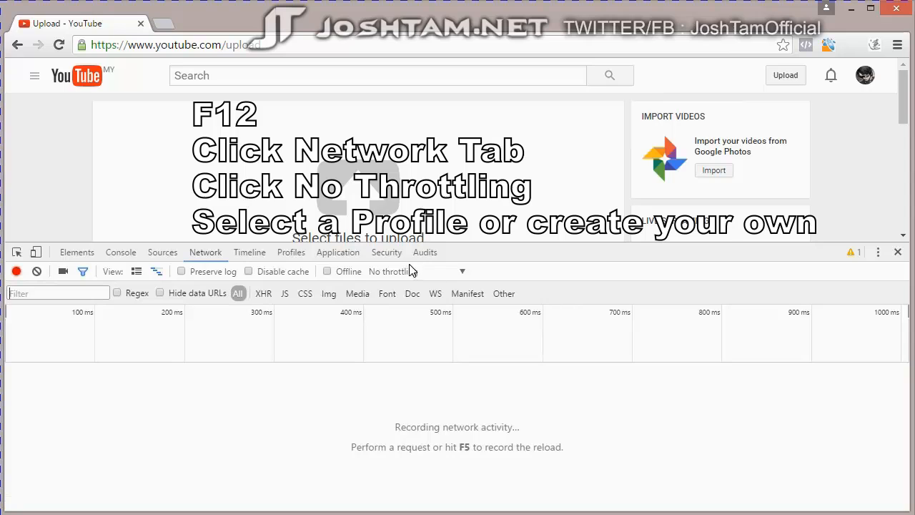
left_click(415, 271)
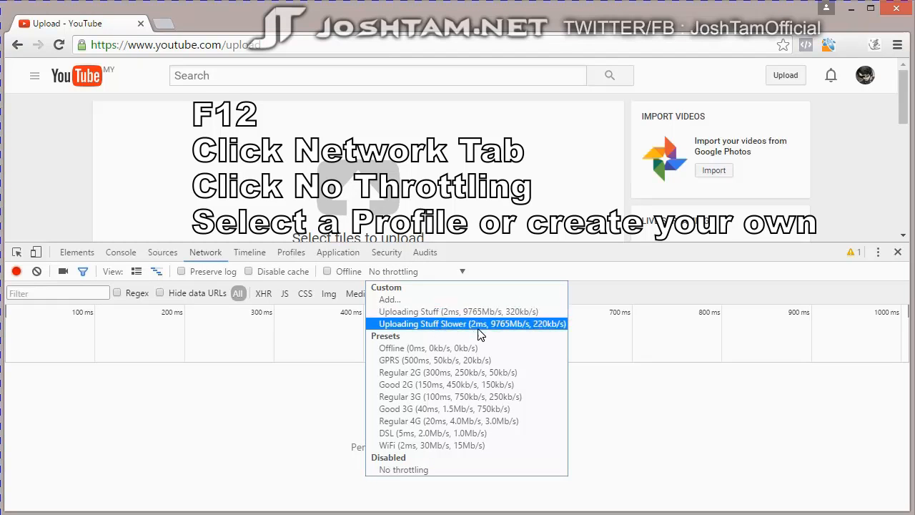
mouse_move(458, 312)
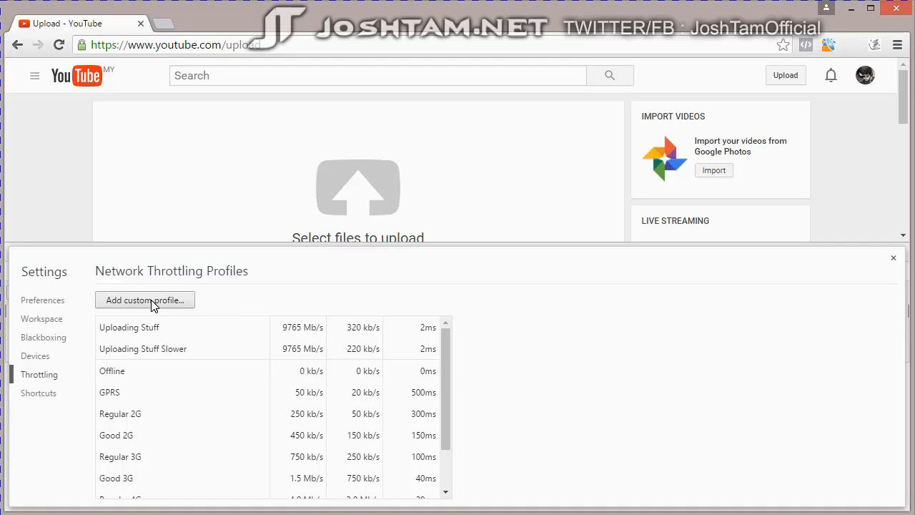
- Visit the custom throttling profiles settings without adding a profile and close them
left_click(144, 300)
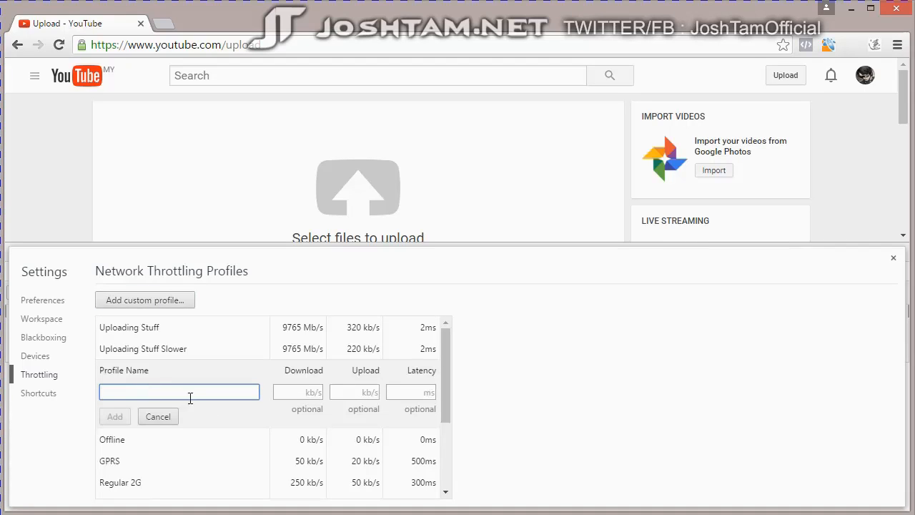
left_click(298, 392)
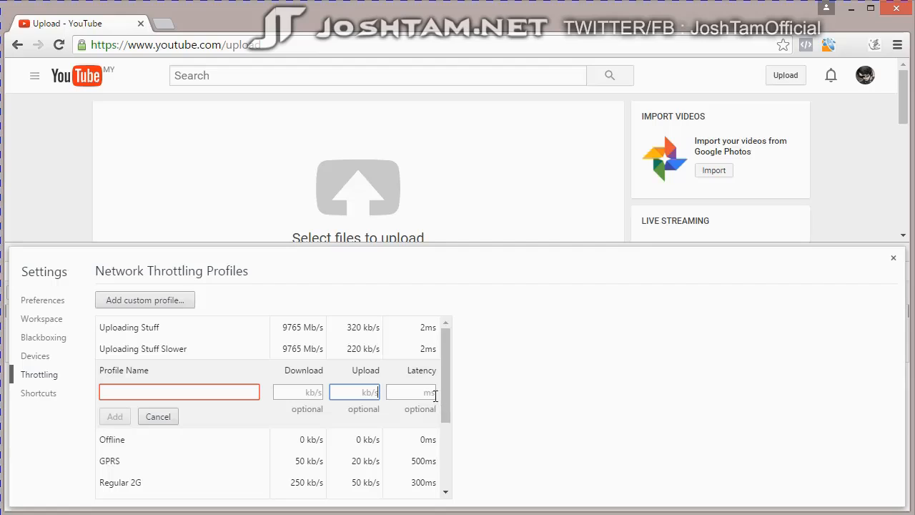
left_click(412, 392)
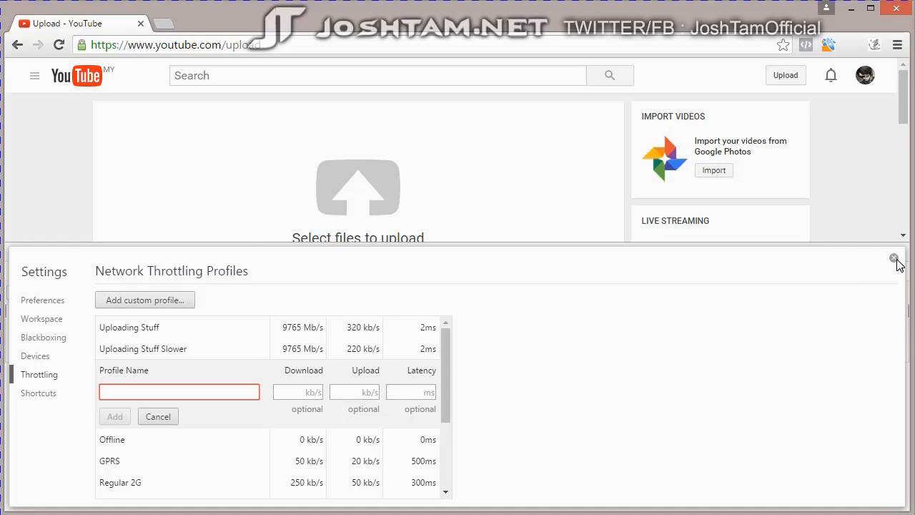
left_click(896, 257)
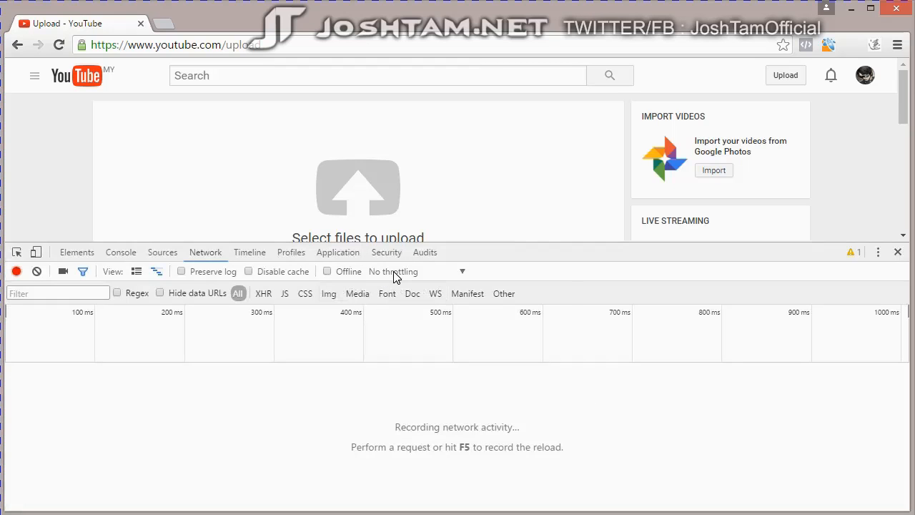
- Reopen the throttling list showing Uploading Stuff and Uploading Stuff Slower profiles
left_click(417, 271)
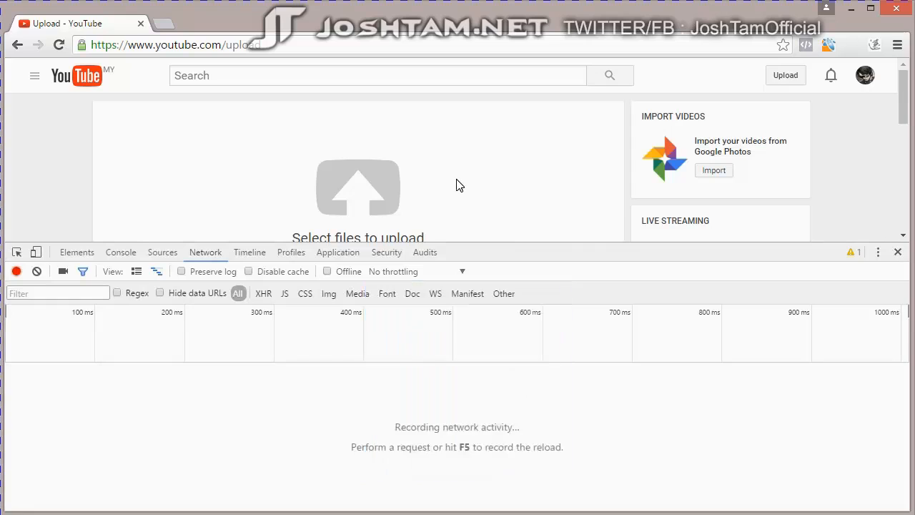
mouse_move(493, 191)
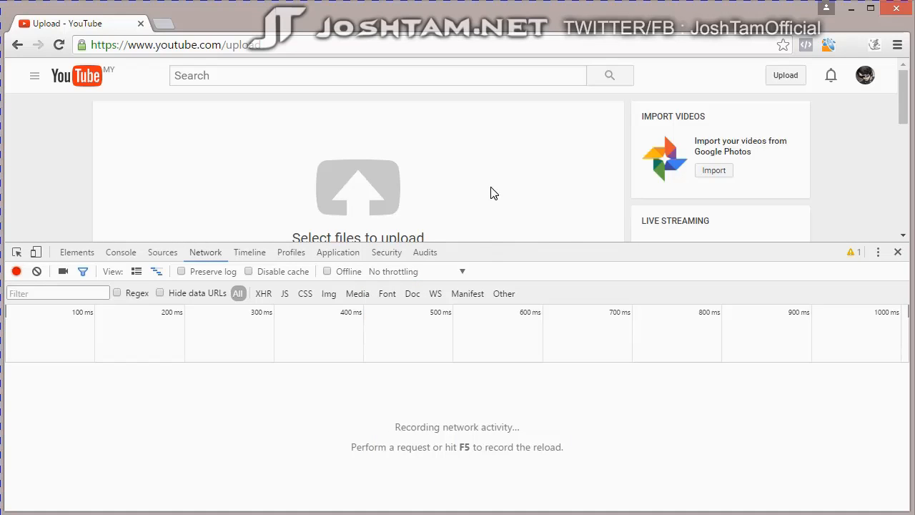
mouse_move(483, 176)
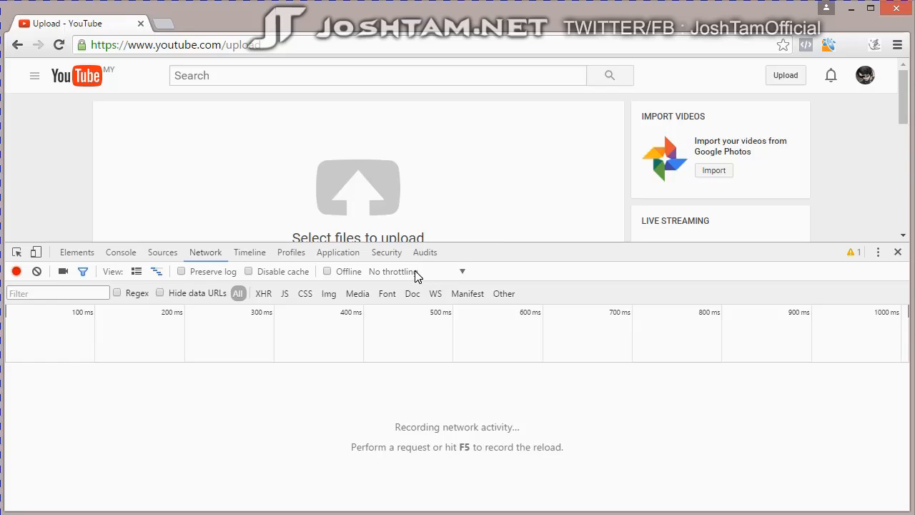
left_click(464, 272)
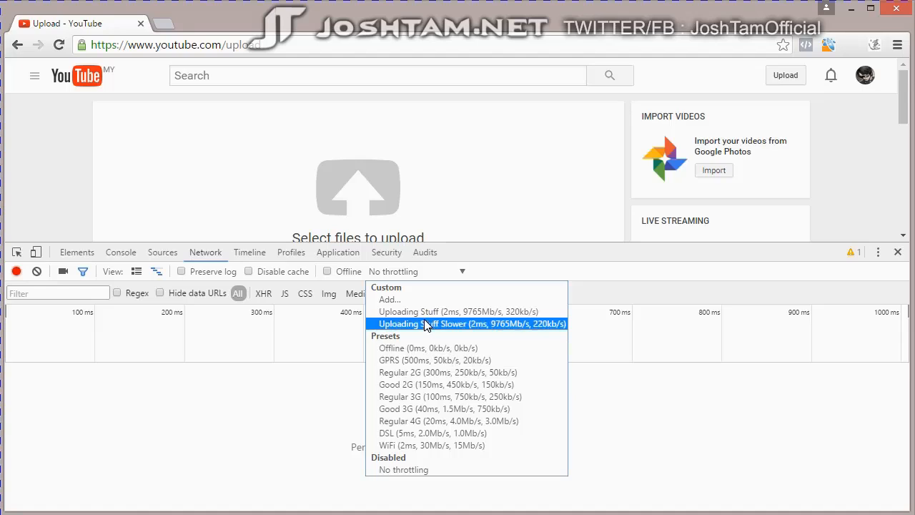
mouse_move(413, 328)
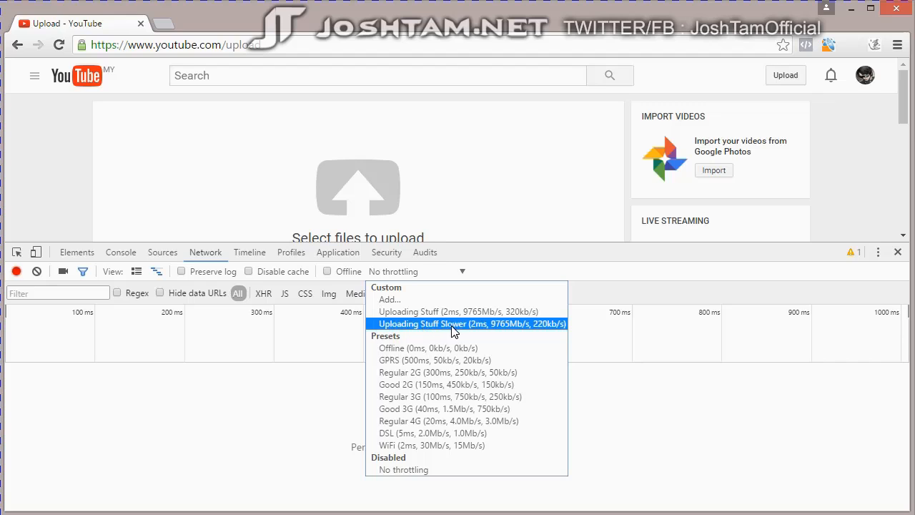
- Throttle the network with Uploading Stuff Slower (2ms, 9765Mb/s down, 220kb/s up) and bring up the video folder
left_click(470, 324)
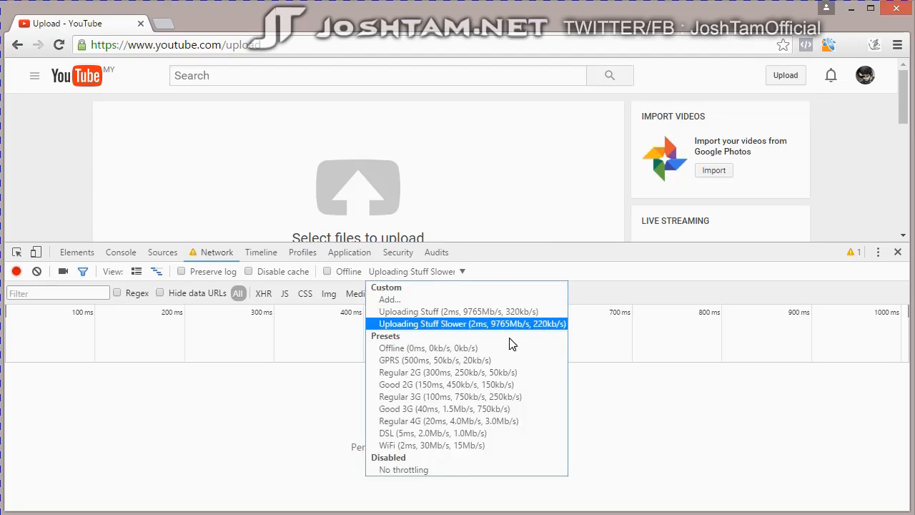
mouse_move(524, 332)
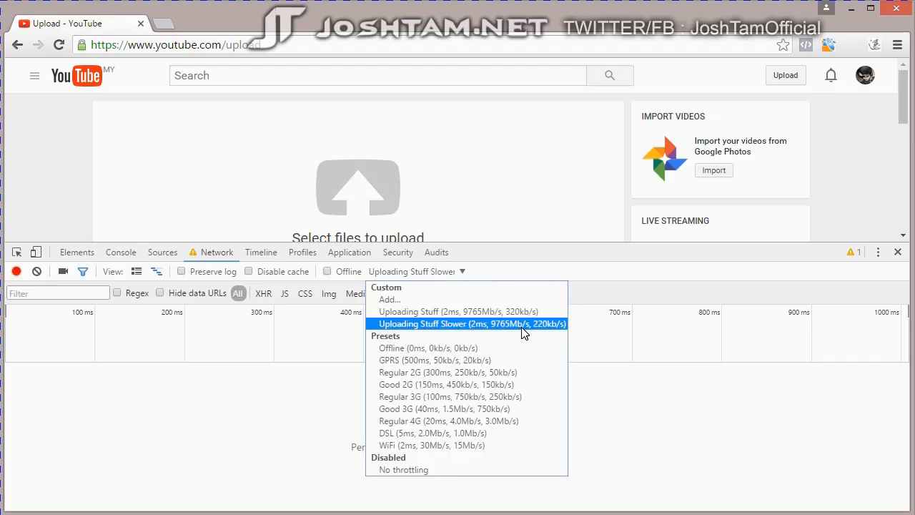
mouse_move(555, 337)
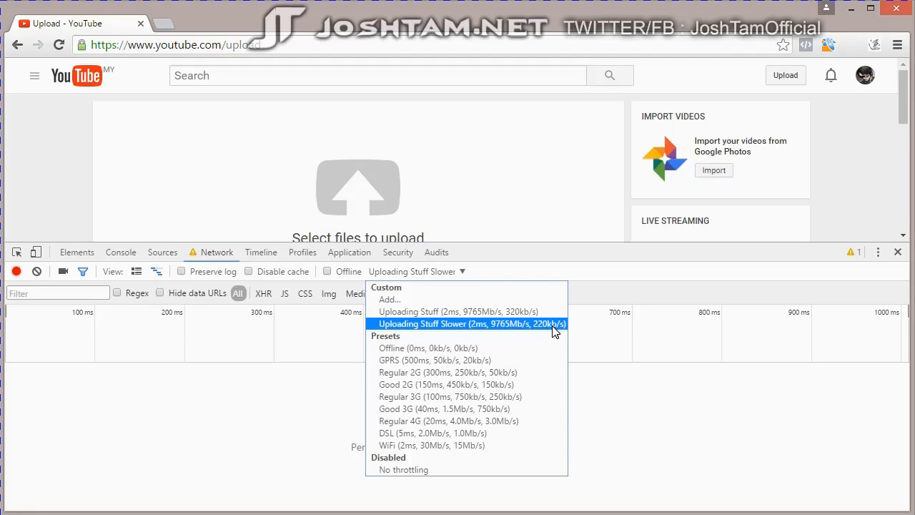
mouse_move(540, 329)
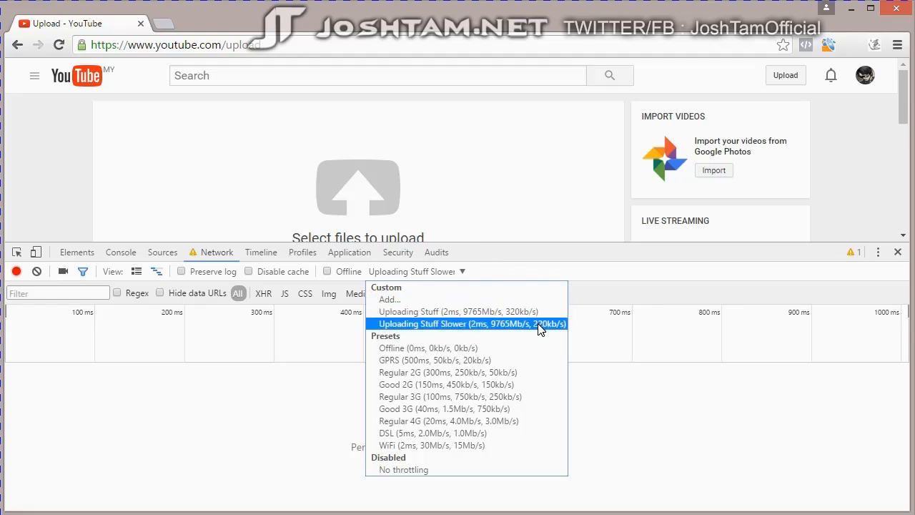
left_click(465, 323)
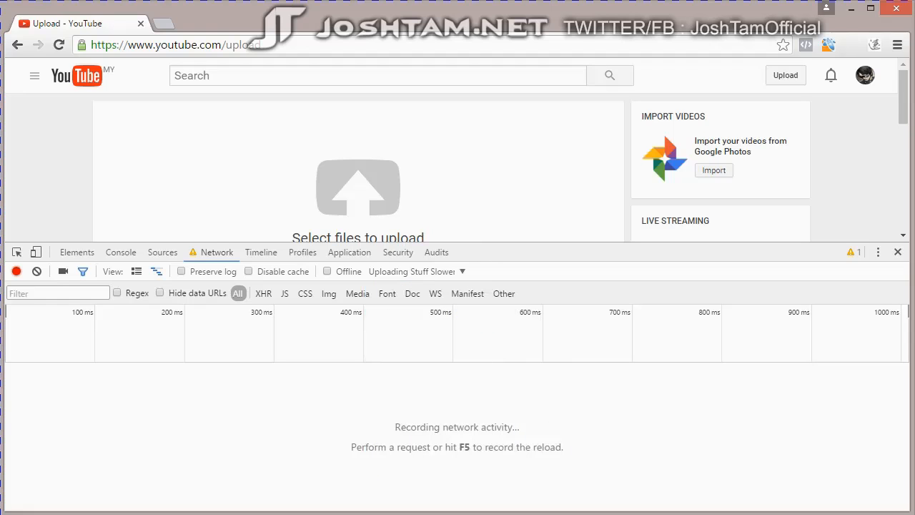
left_click(358, 187)
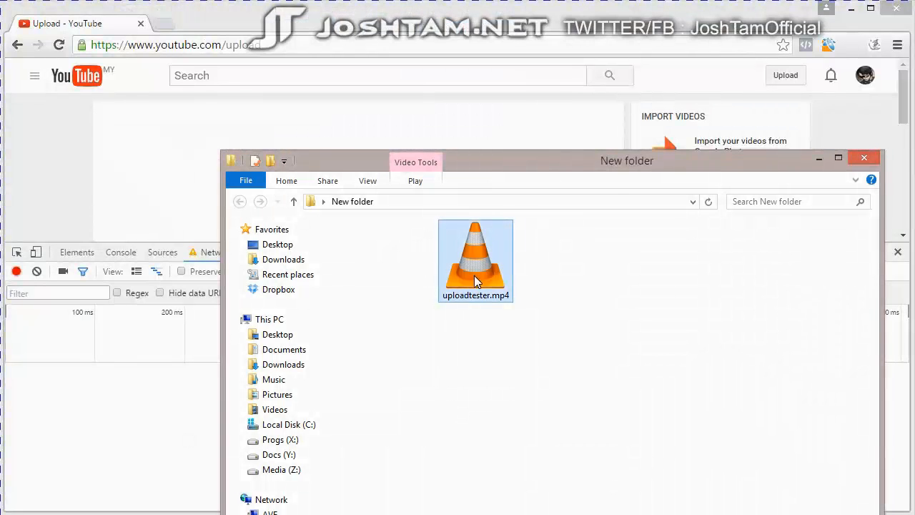
- Send uploadtester.mp4 from File Explorer to YouTube under throttling and start a new tab
double_click(475, 258)
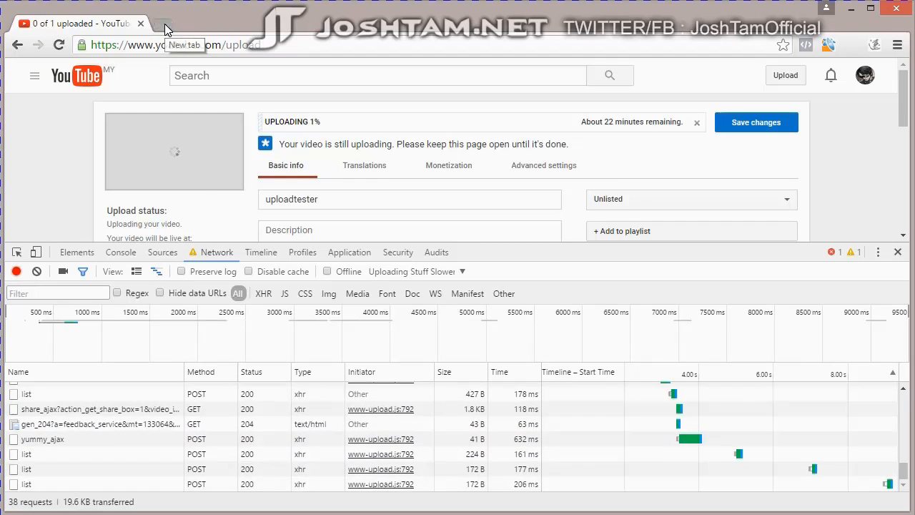
left_click(164, 23)
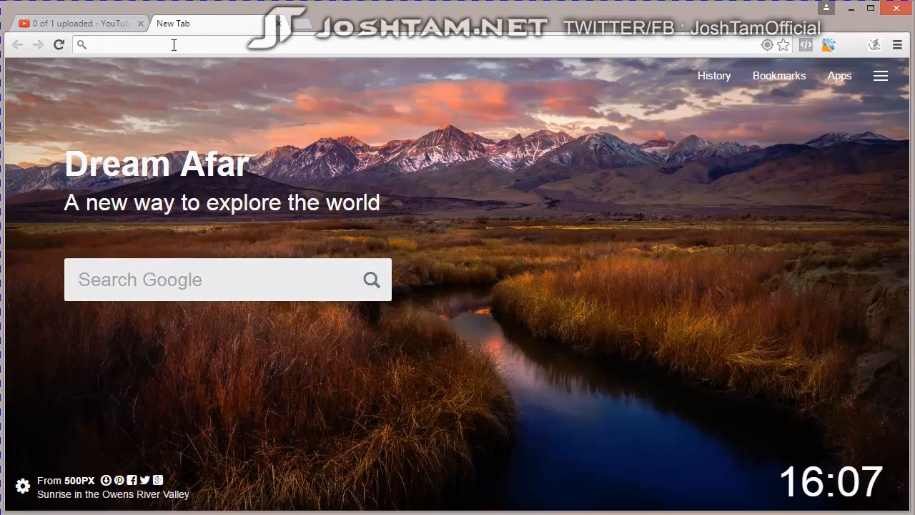
- Run a Google search for 'oh my god 3' in the new tab while the upload continues
type("oh my god 3")
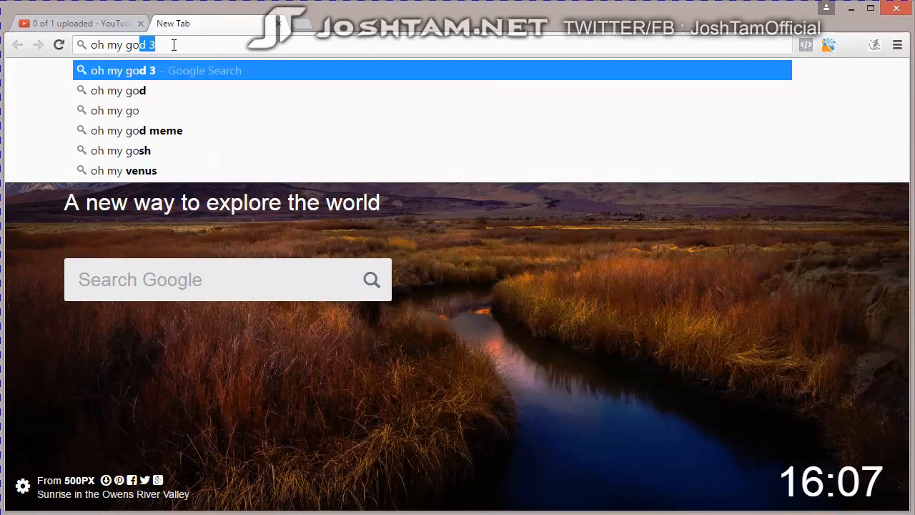
key("Backspace")
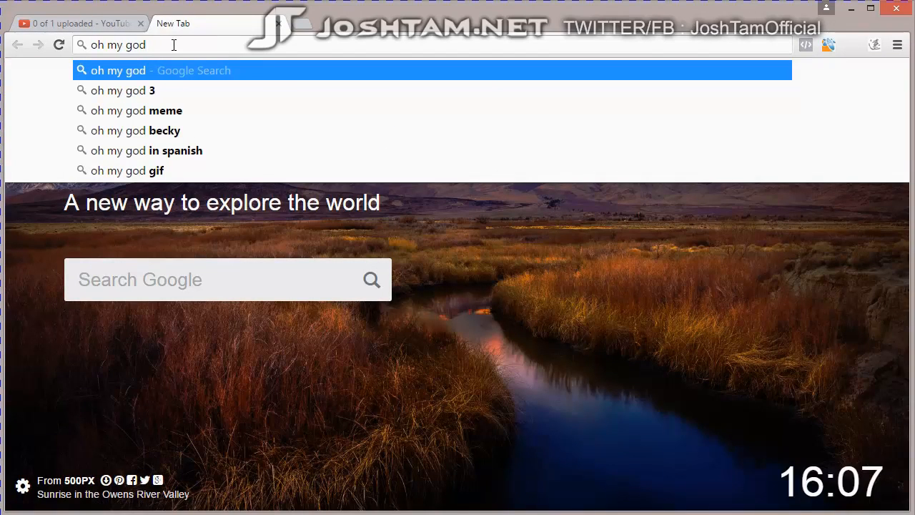
left_click(123, 90)
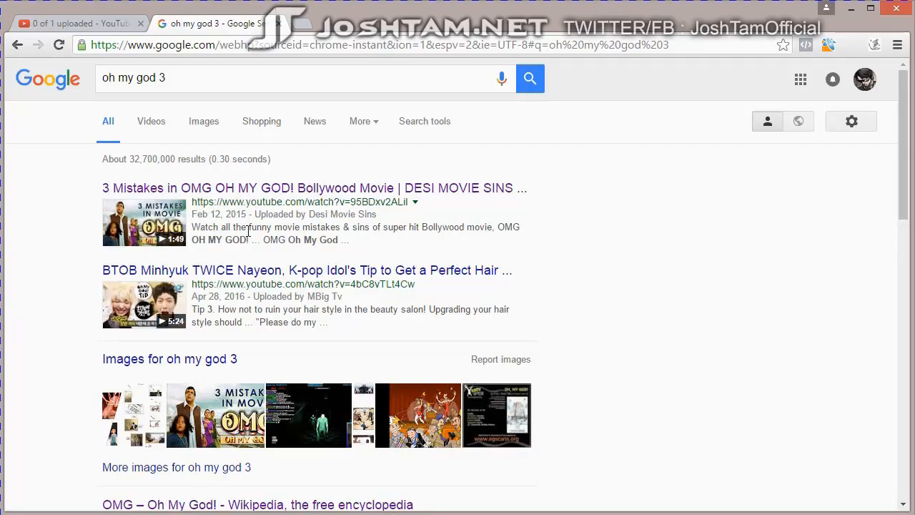
mouse_move(270, 271)
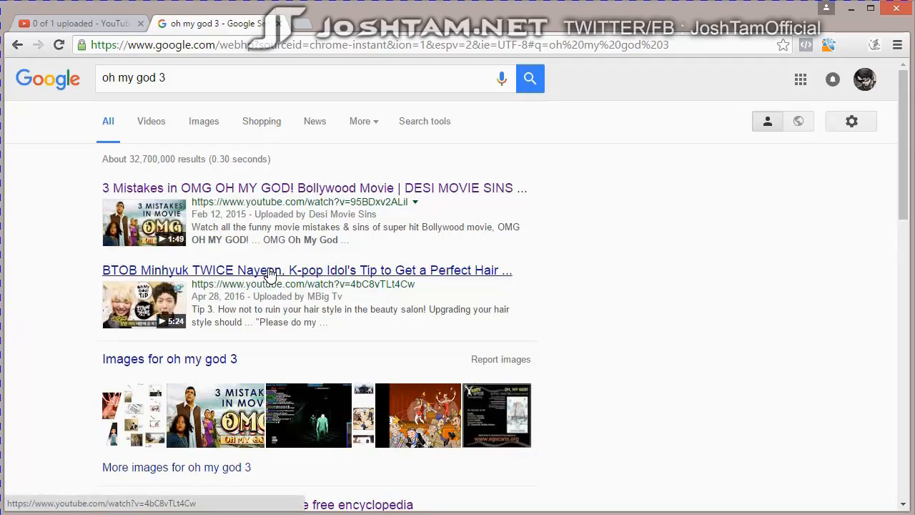
left_click(306, 270)
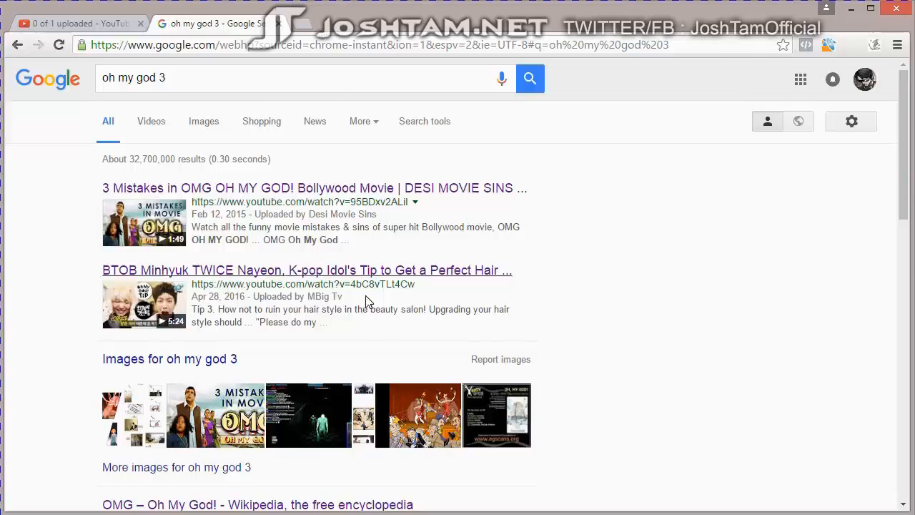
- Load the IMDb page for OMG: Oh My God! and return to the YouTube upload at 3%
scroll("down", 3)
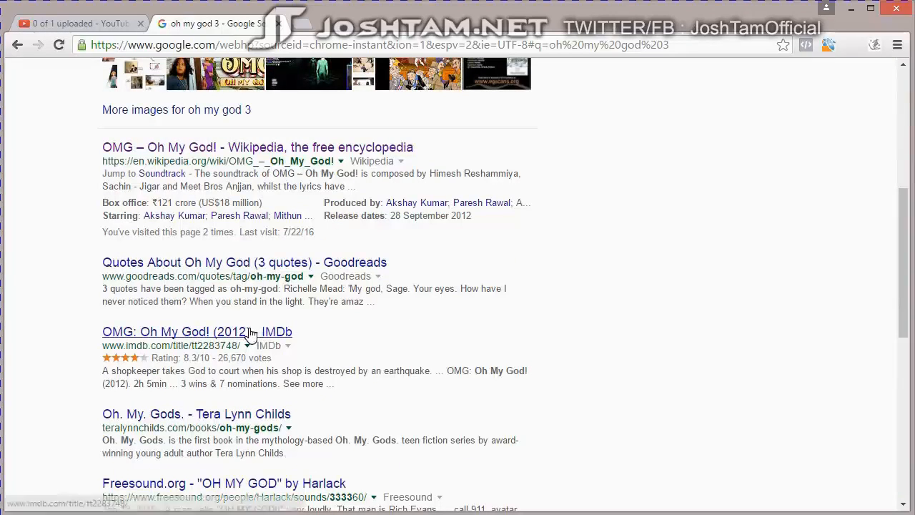
left_click(196, 331)
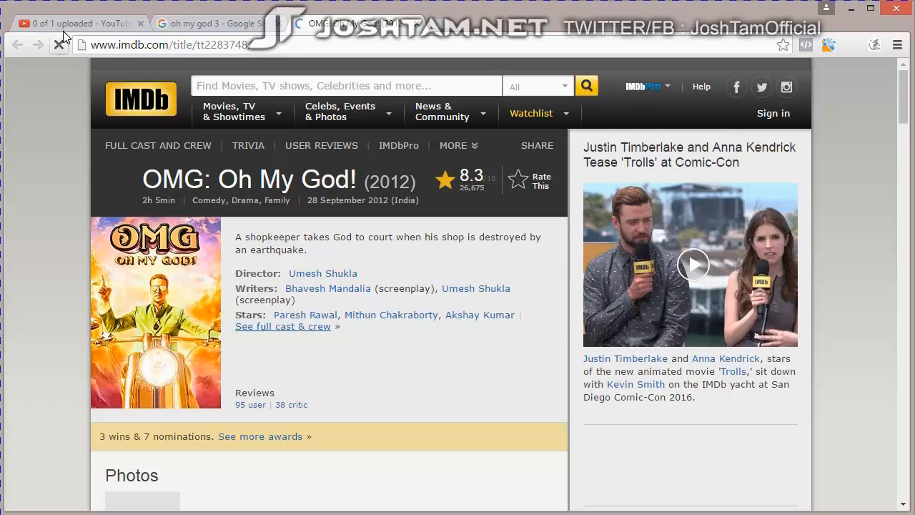
left_click(79, 23)
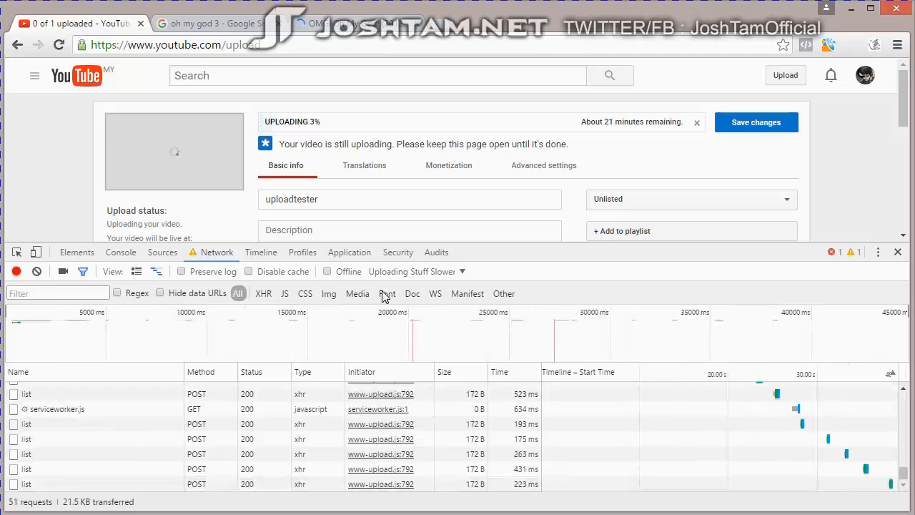